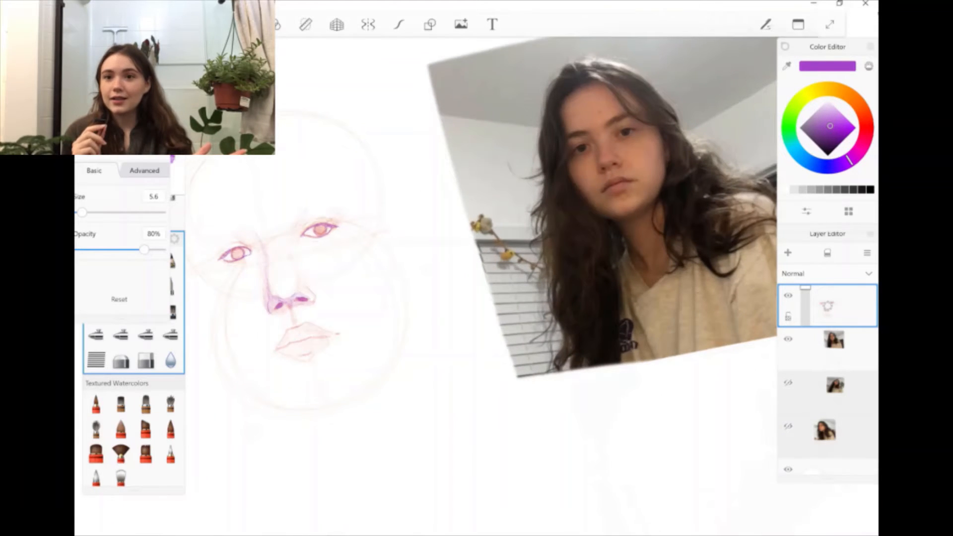
Undo the purple nose strokes and choose a soft coral pink in the Color Editor wheel.
{"action": "left_click", "coordinate": [835, 117]}
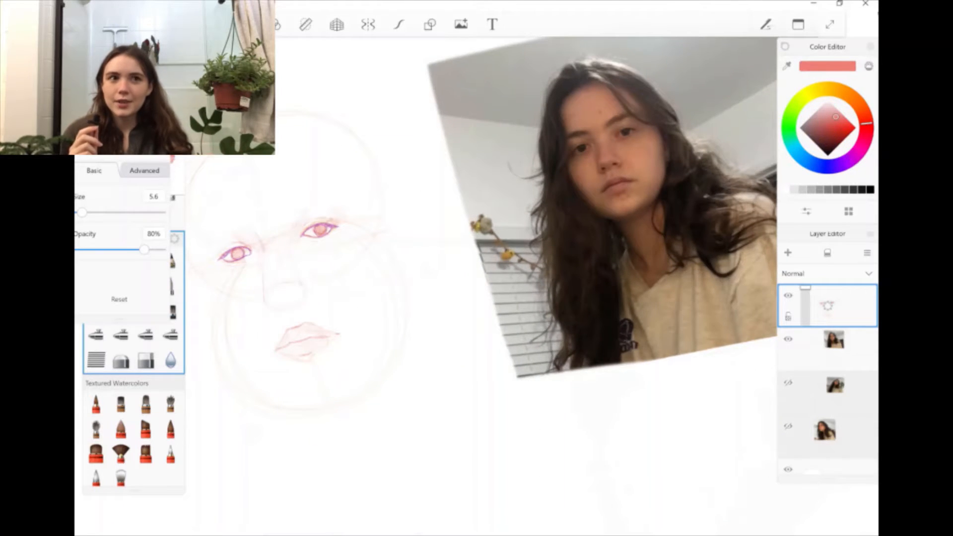